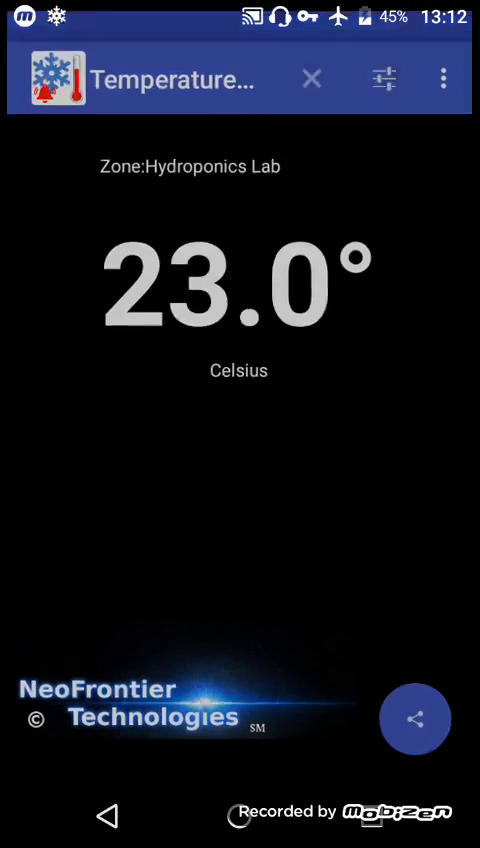
- Open the Hydroponics Lab alarm settings and reveal the overflow options with Sensor Settings
click(382, 78)
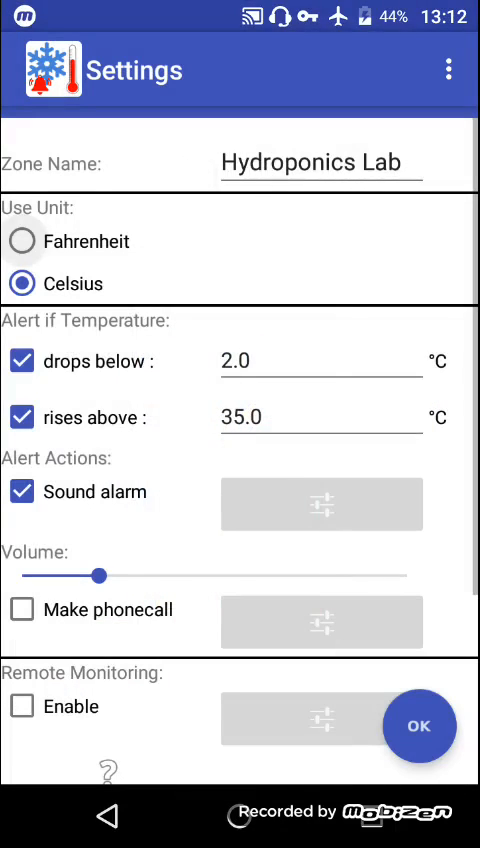
click(448, 68)
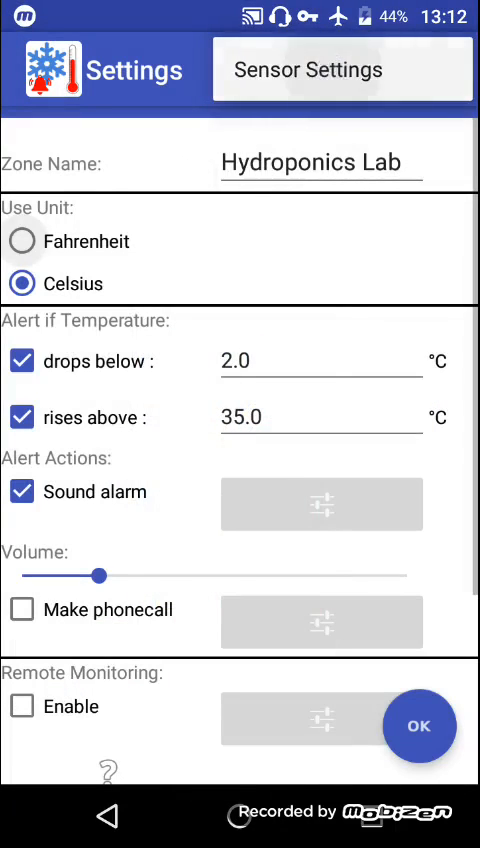
- Keep 'Use Battery Temperature Sensor' (calibration factor 0) as the source and confirm
click(344, 68)
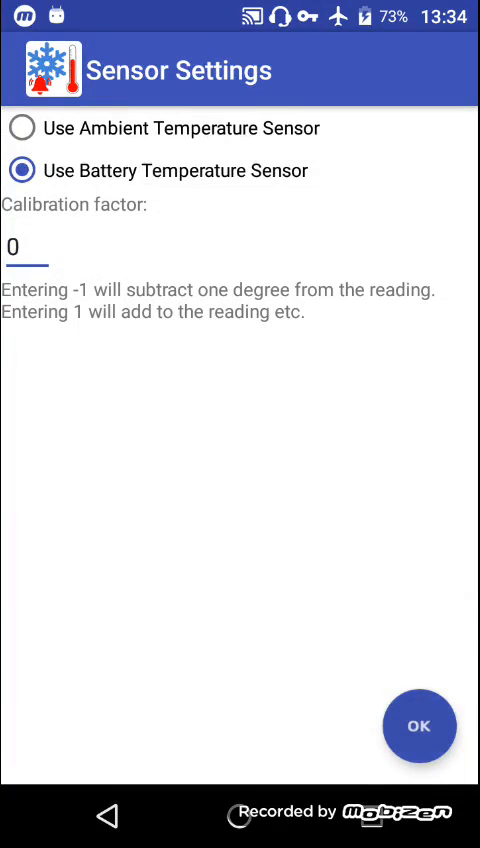
click(418, 726)
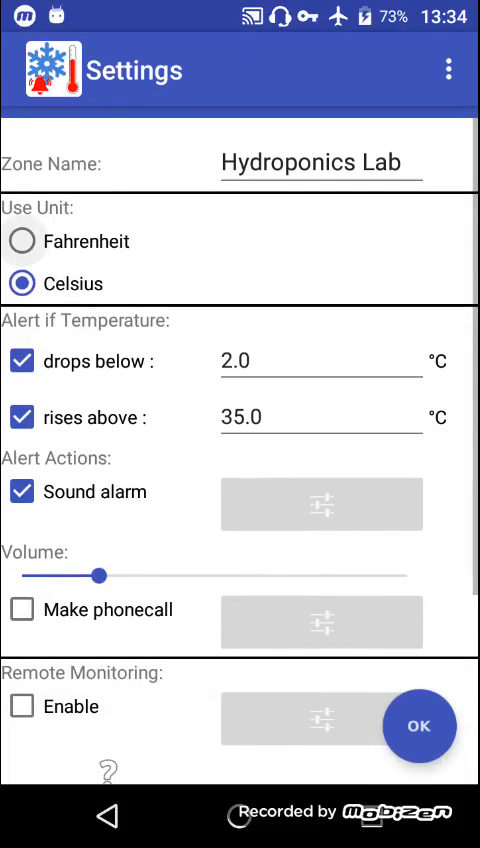
- Set the unit to Fahrenheit, giving thresholds 35.6° and 95.0° and a reading of 82.4°F
click(20, 240)
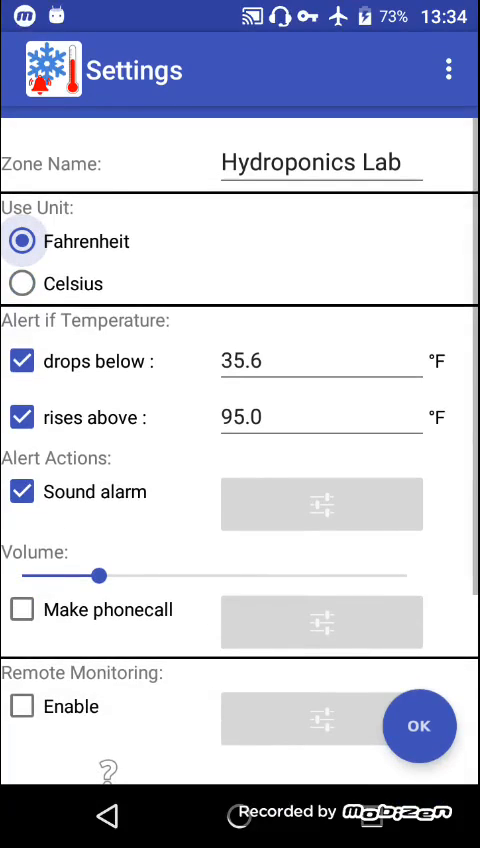
click(418, 726)
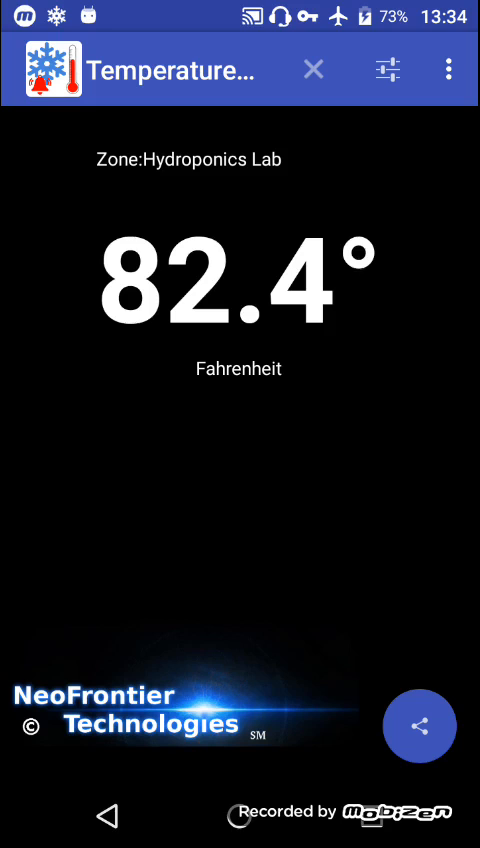
- In the zone settings, enable Remote Monitoring and then disable it again
click(388, 68)
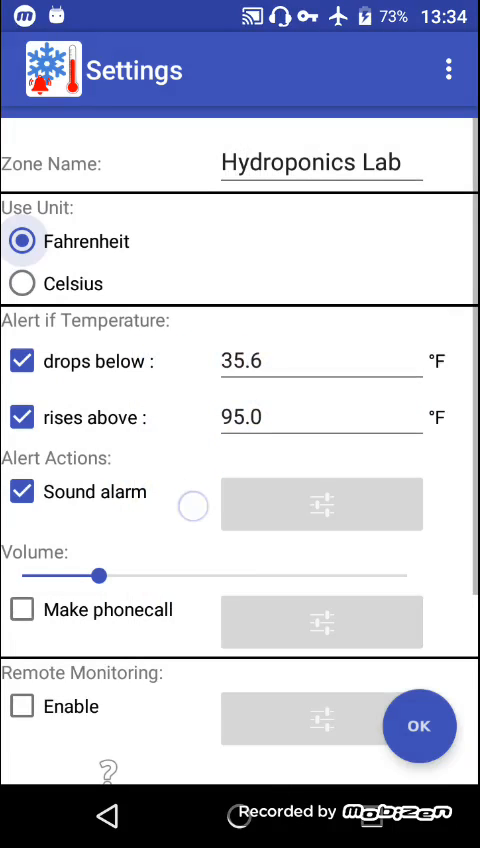
scroll(down, 3)
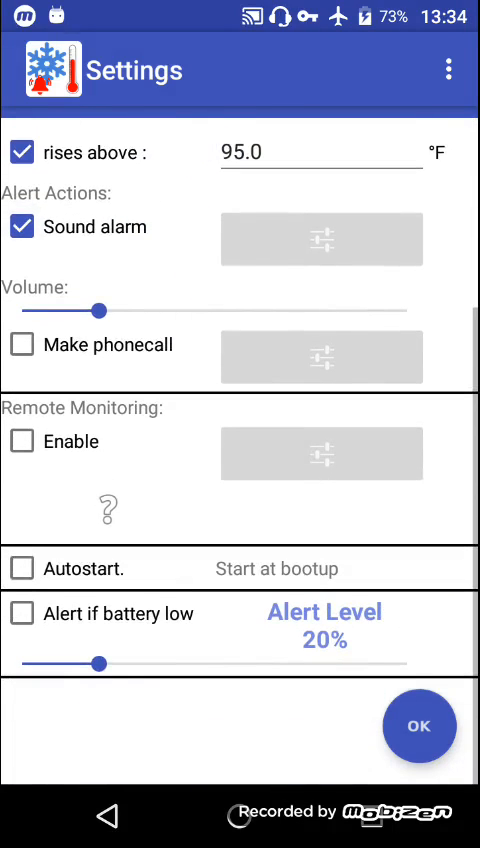
click(22, 440)
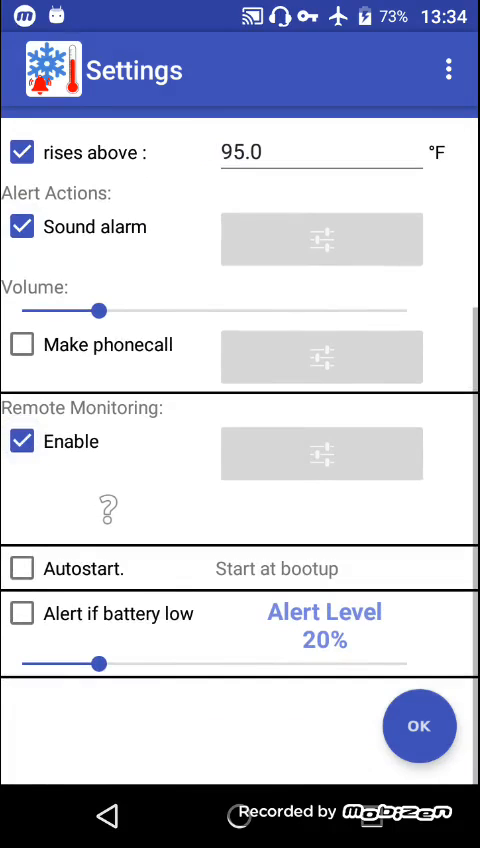
click(20, 440)
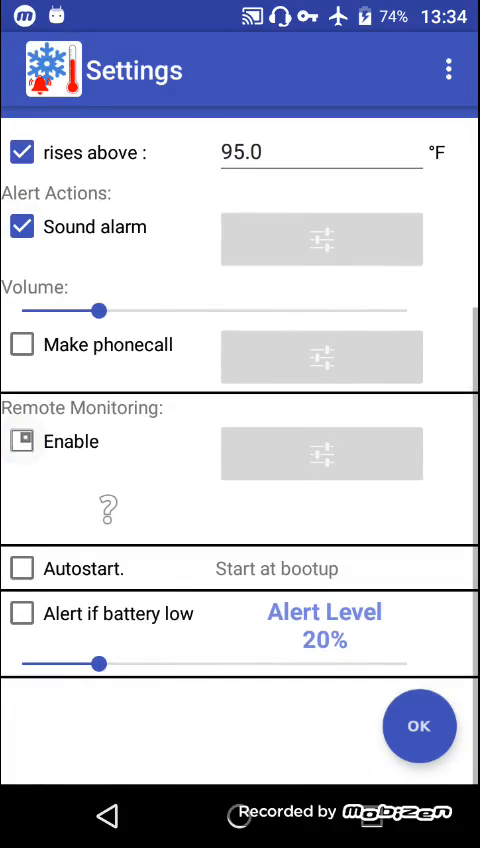